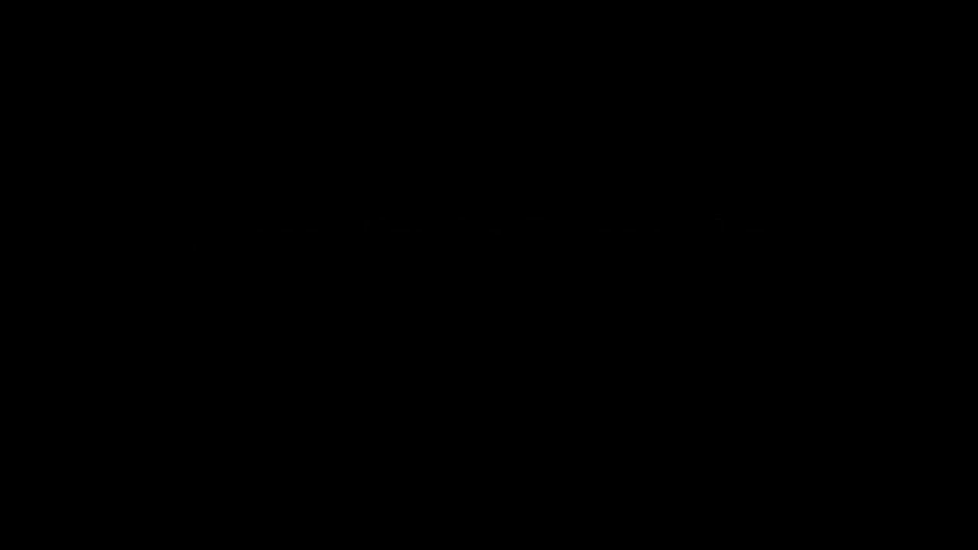
pyautogui.write('now watch this twist')
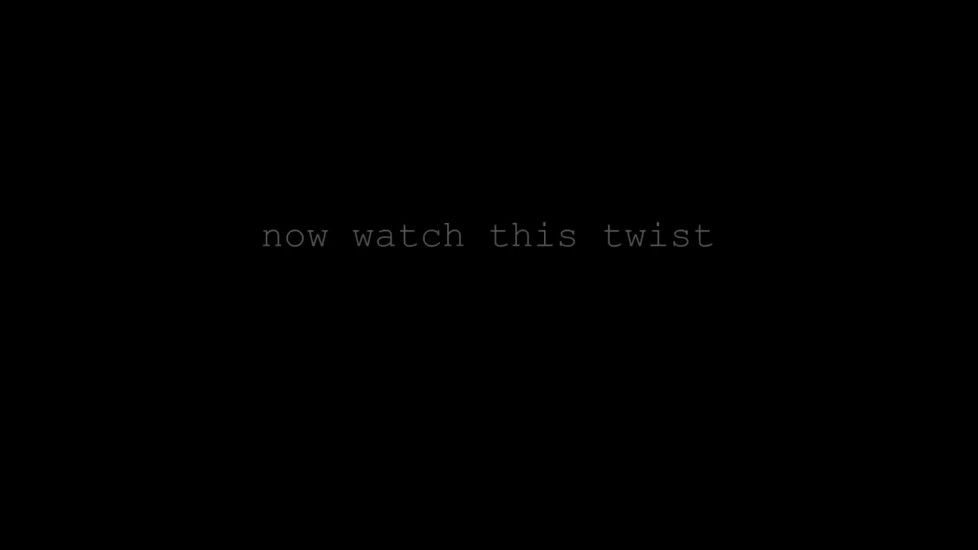